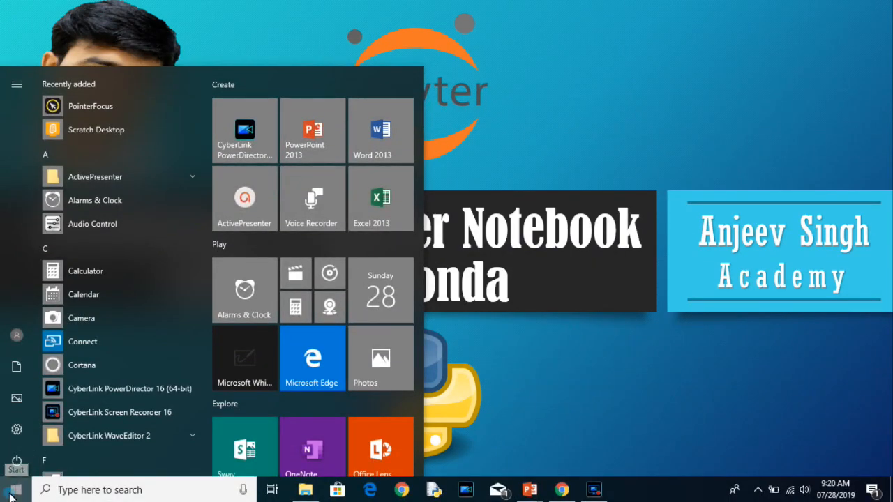
Launch Windows PowerShell from the Start button's power-user menu
right_click(14, 488)
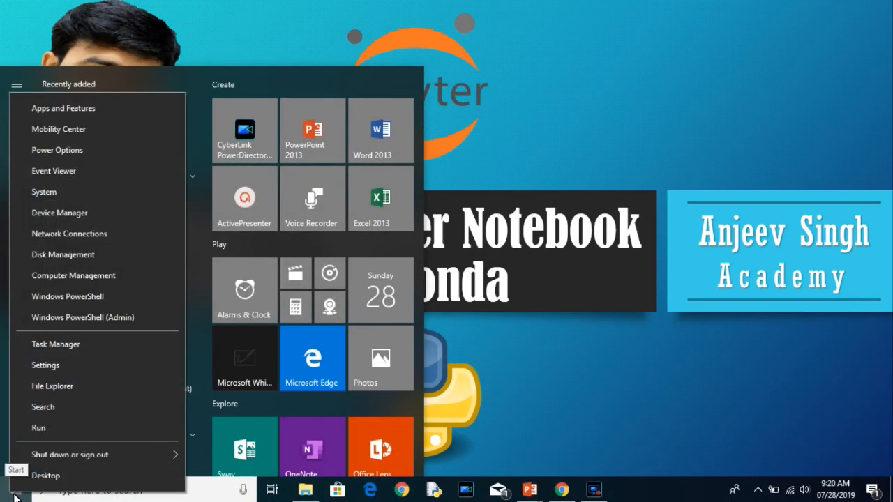
mouse_move(83, 295)
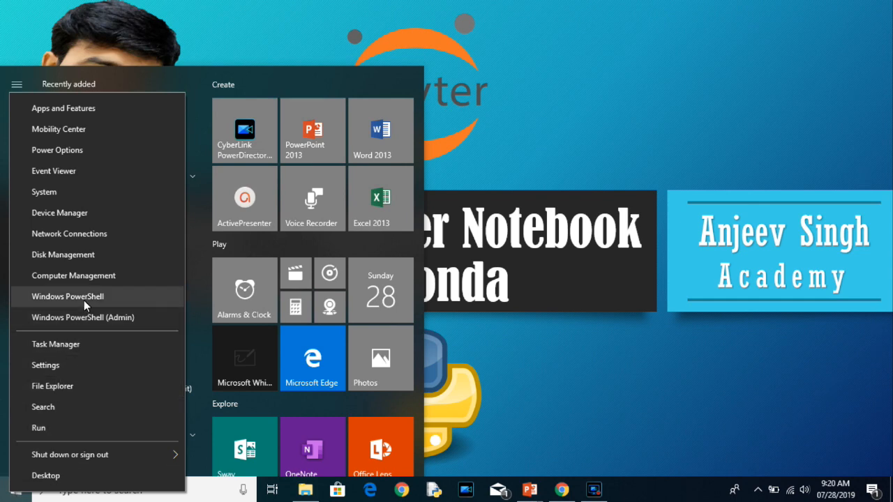
click(67, 295)
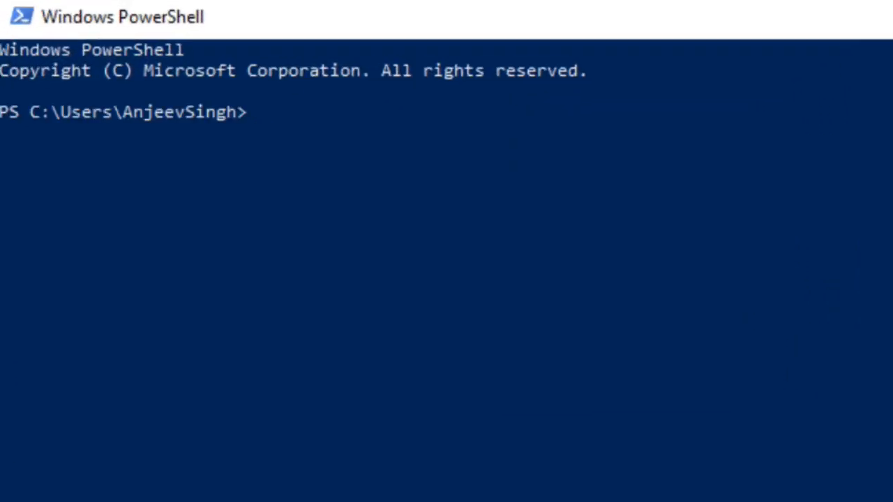
mouse_move(290, 143)
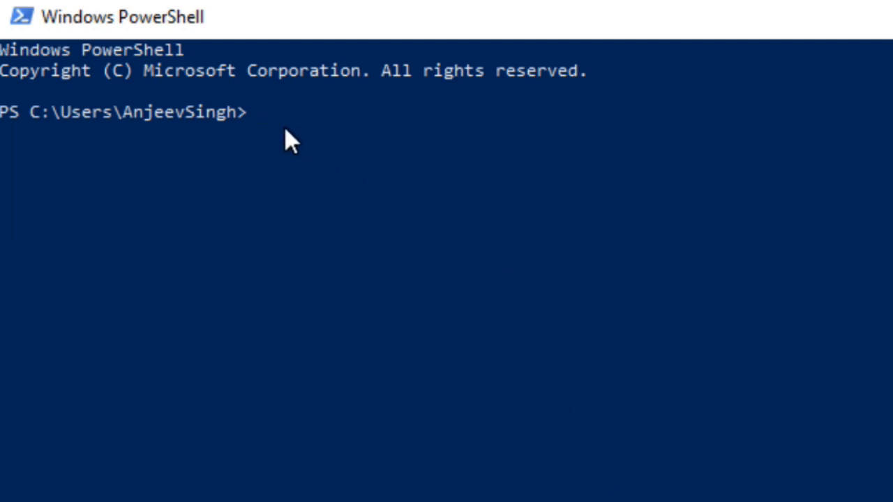
Confirm Python 3.7.4 by starting the interpreter, exit it, and begin a pip command
text(pythpy)
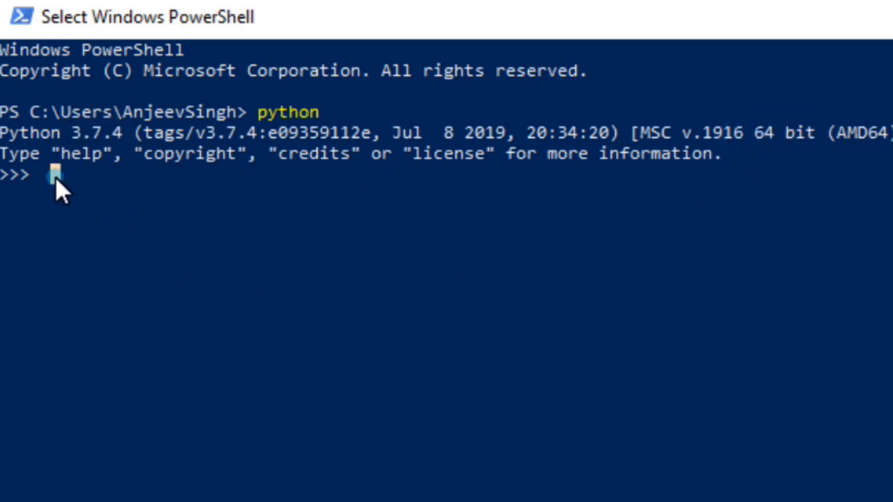
text(ex)
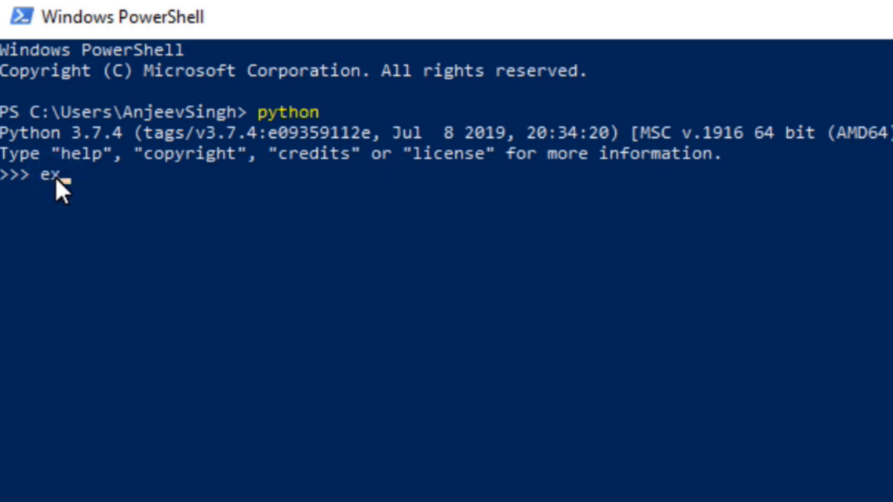
key(Return)
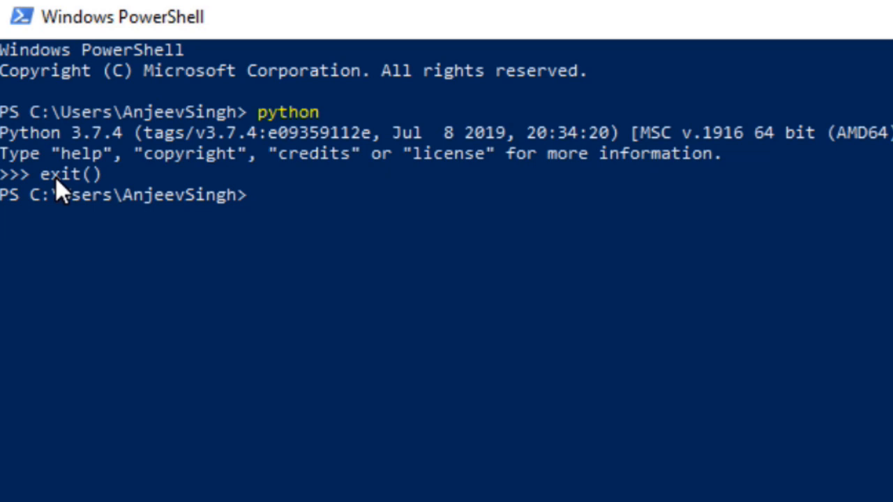
text(pip)
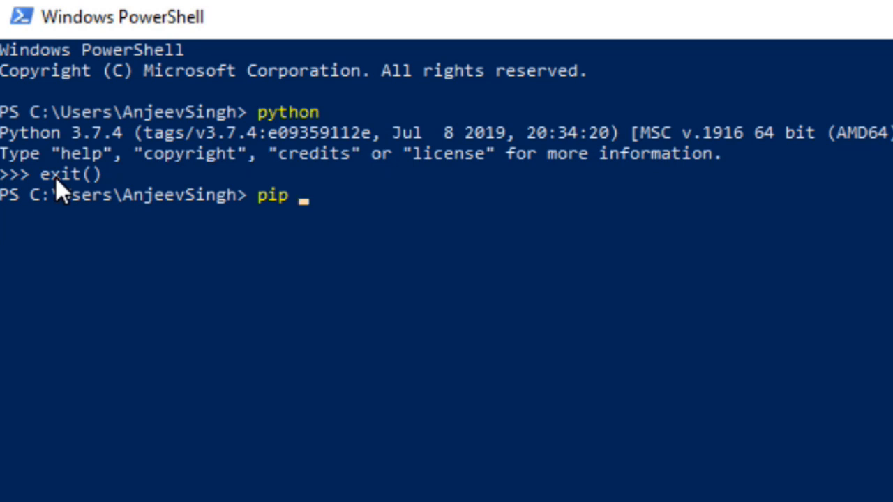
Run pip install jupyter so it starts collecting and downloading packages
text(install)
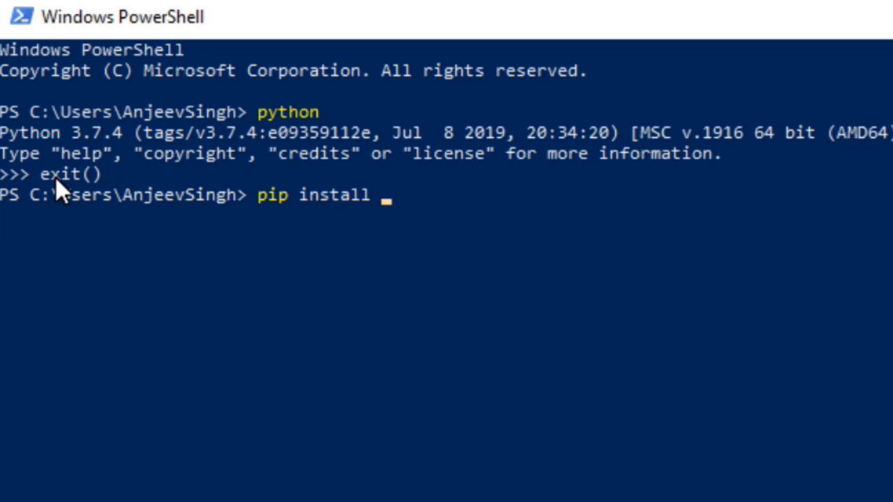
text(jup)
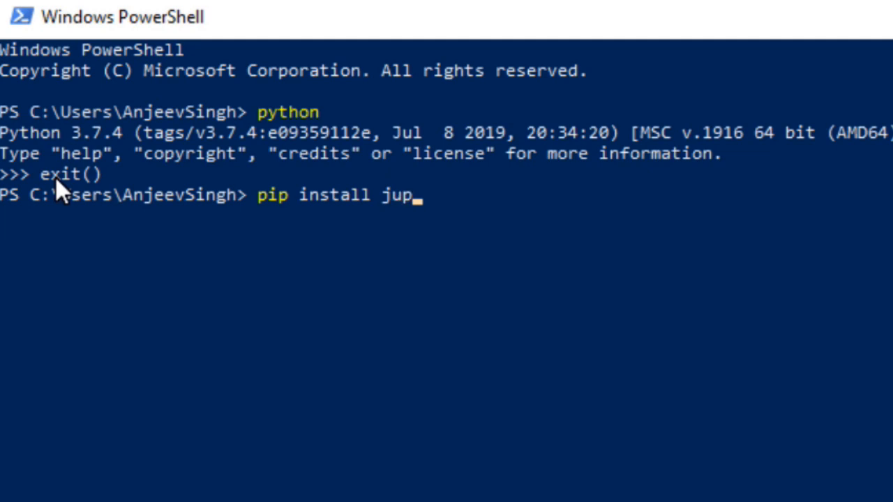
text(yter)
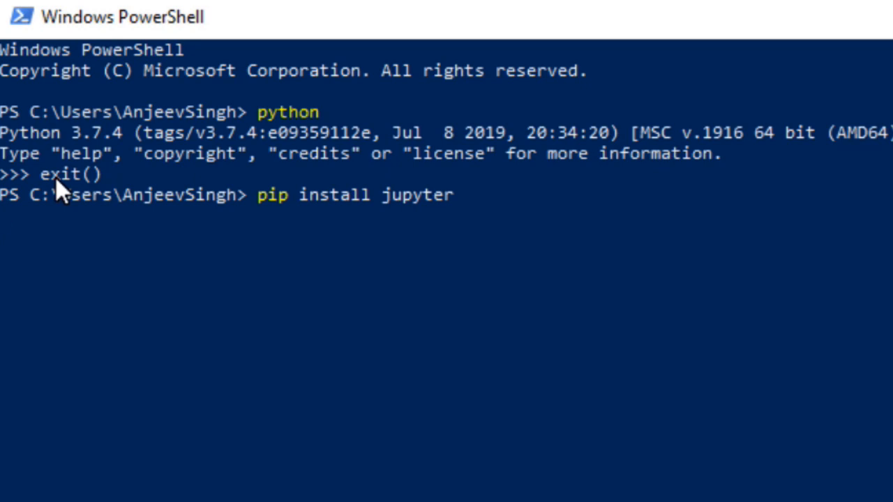
key(Return)
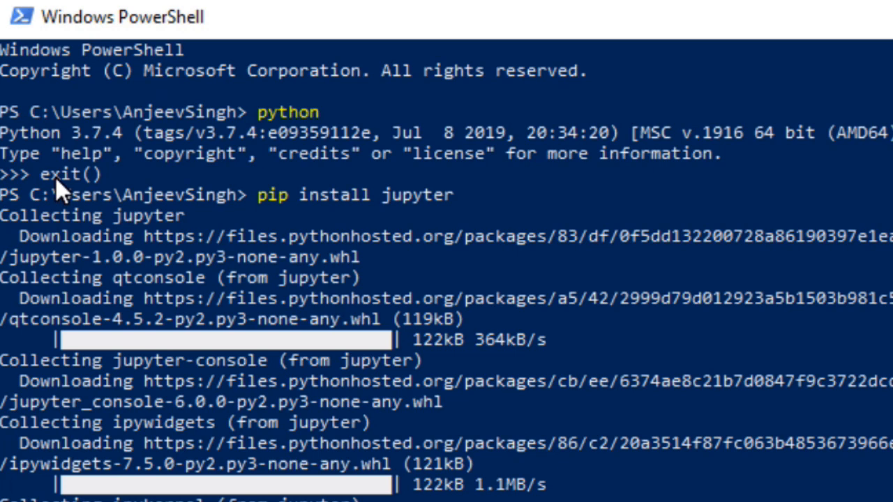
Scroll through the pip output while Jupyter's dependencies download and install
scroll(down, 3)
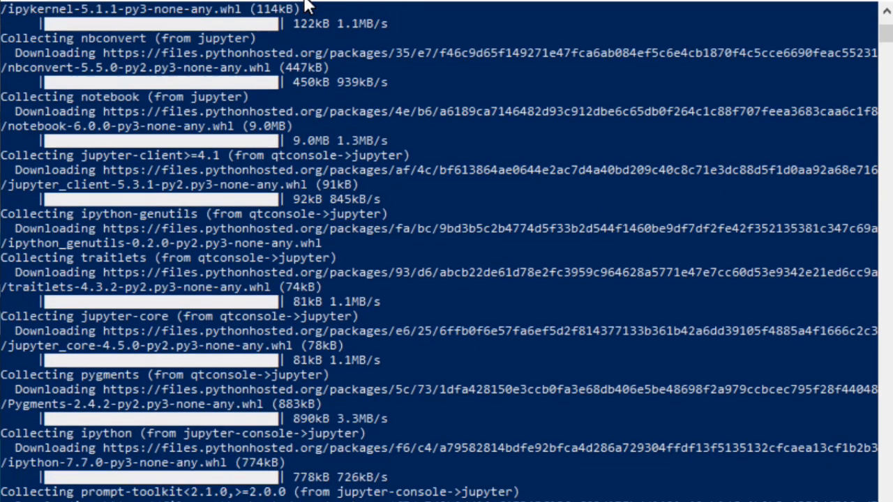
scroll(down, 3)
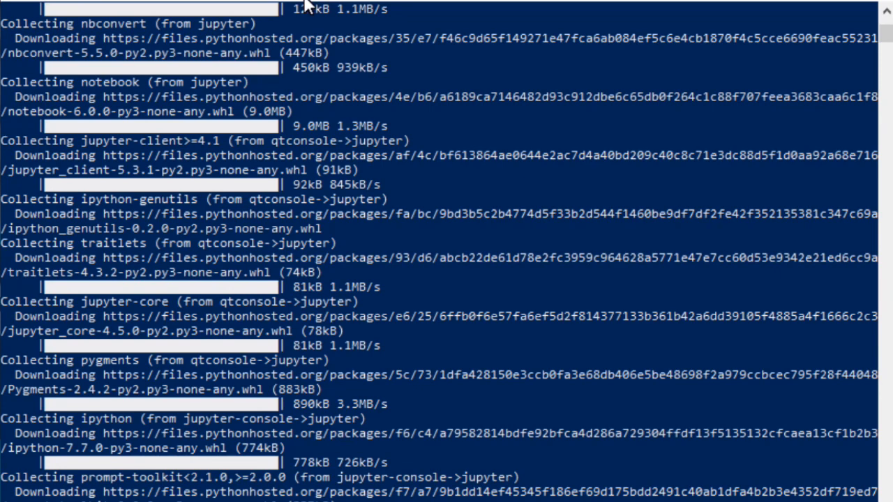
scroll(down, 3)
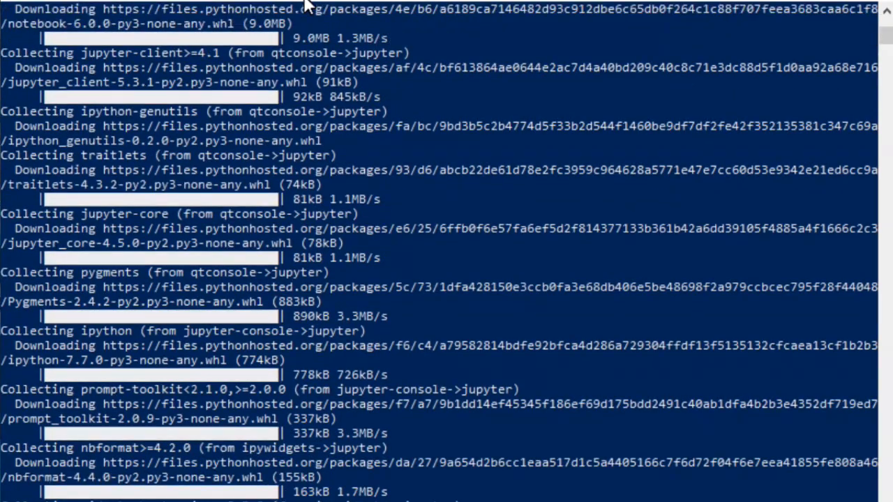
scroll(down, 3)
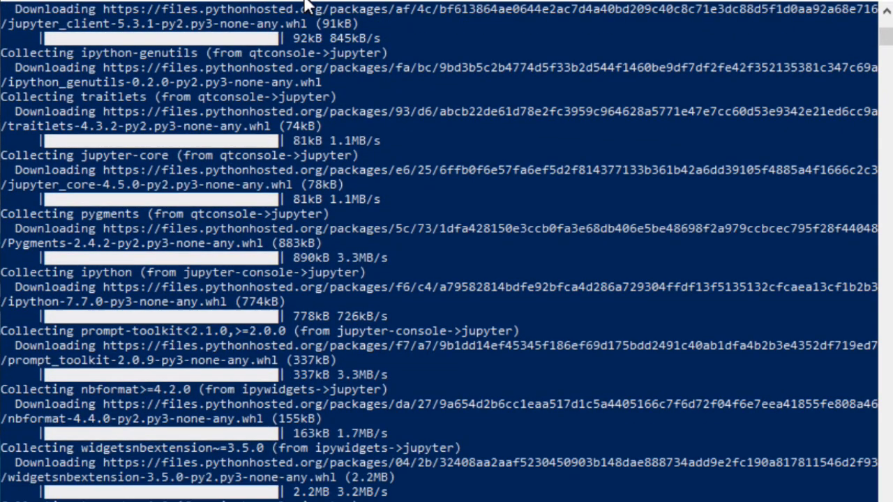
scroll(down, 3)
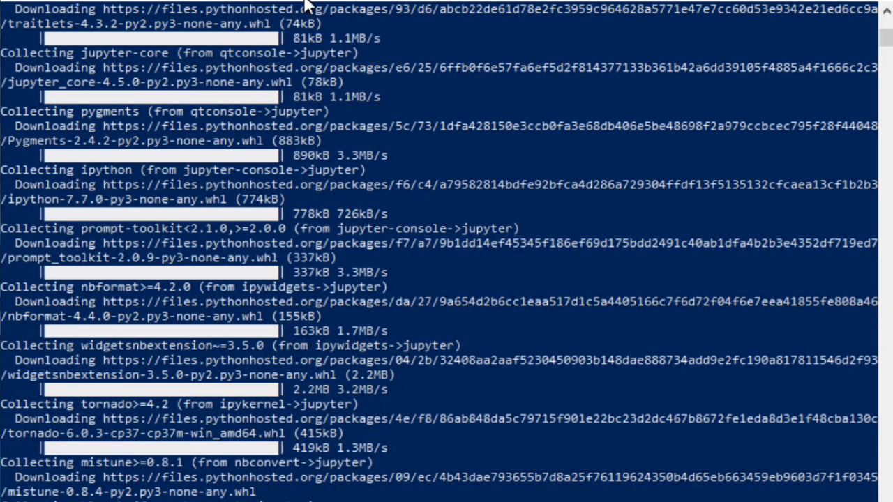
scroll(down, 3)
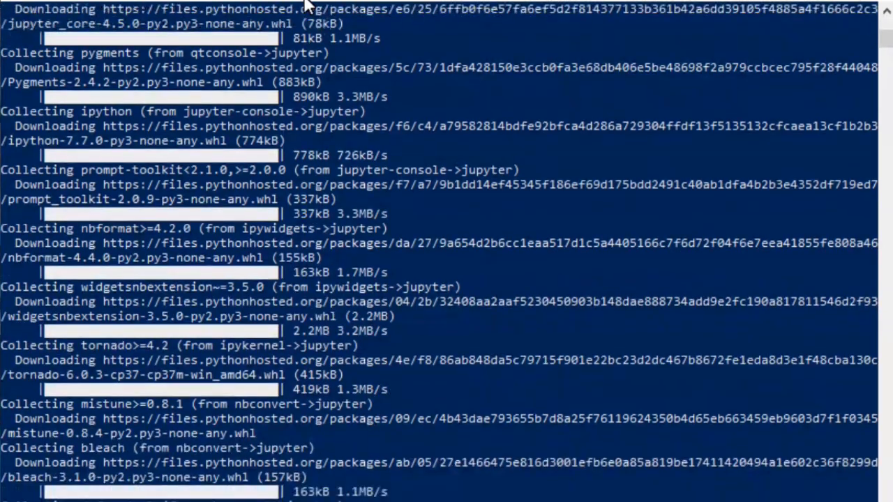
scroll(down, 3)
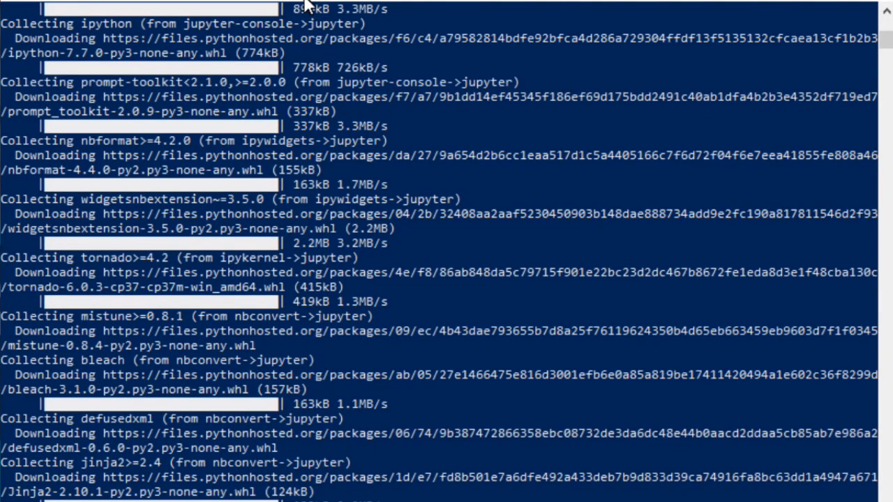
scroll(down, 3)
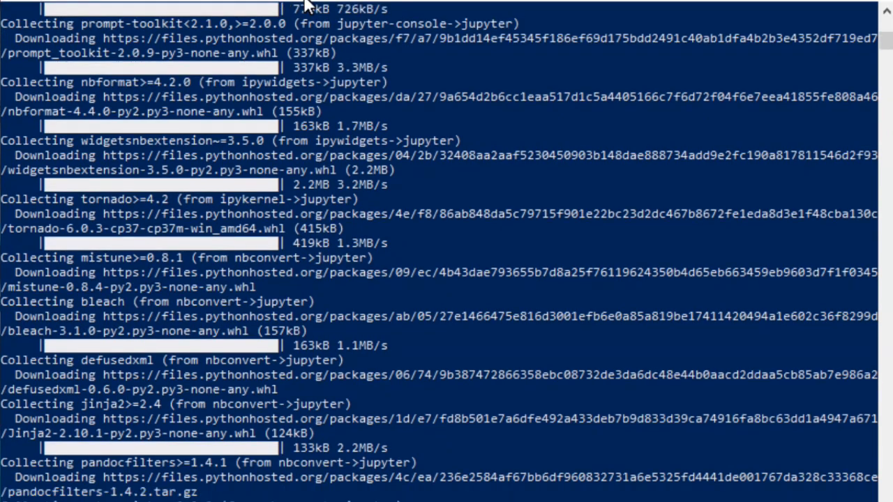
scroll(down, 3)
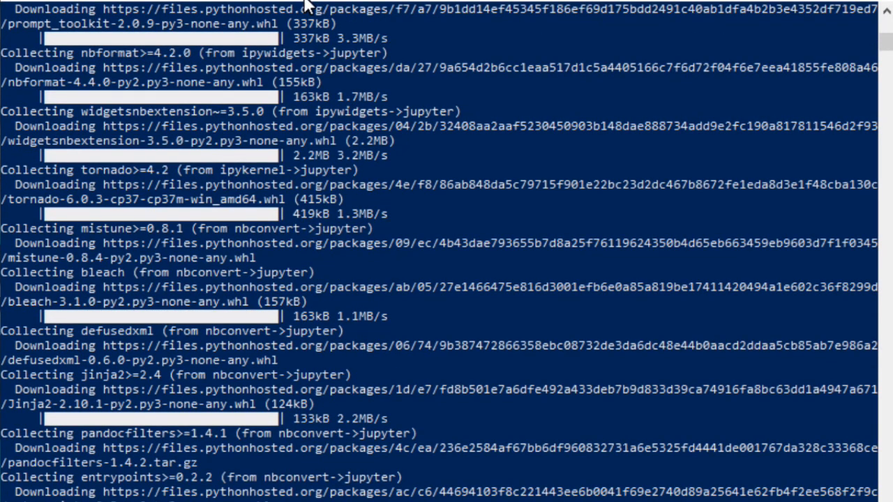
scroll(down, 3)
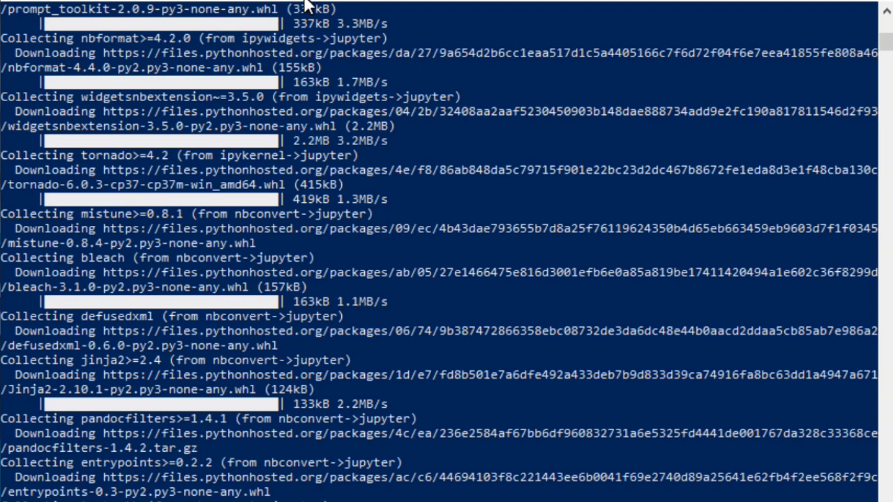
scroll(down, 3)
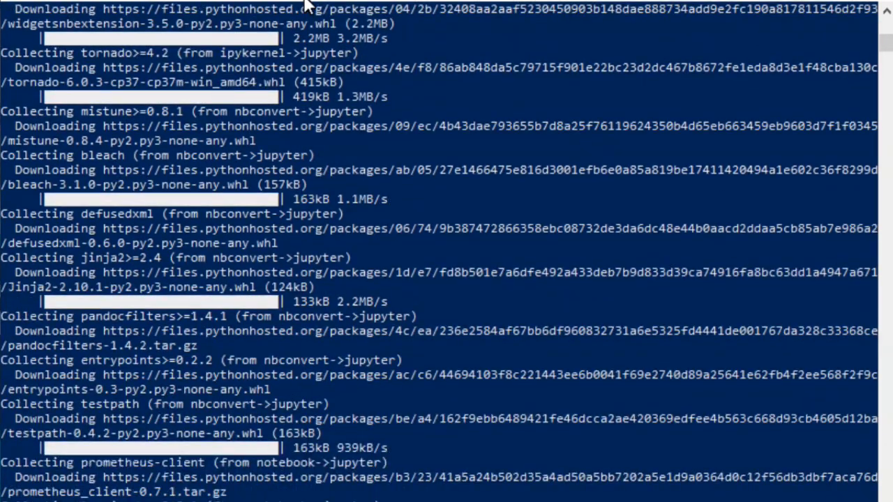
scroll(down, 3)
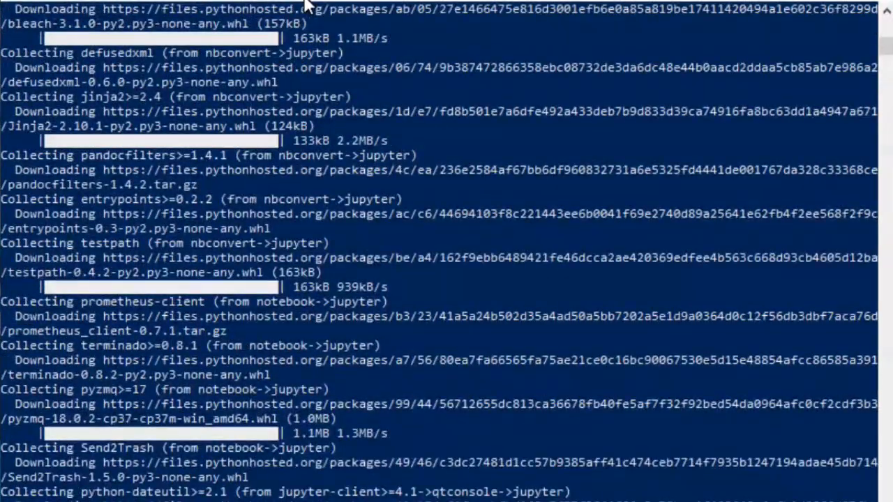
scroll(down, 3)
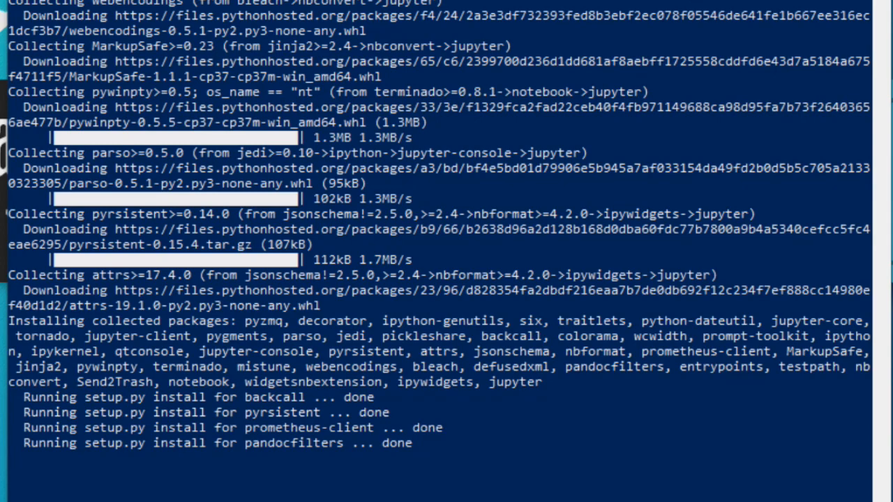
scroll(down, 3)
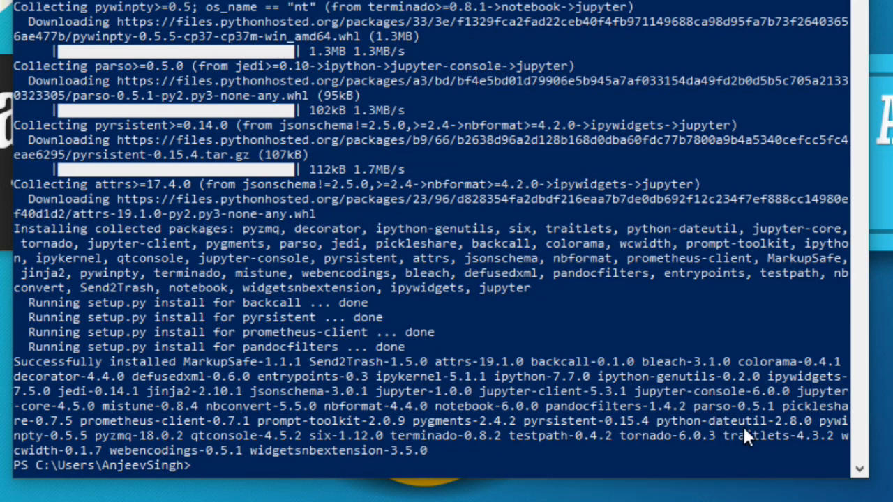
mouse_move(265, 457)
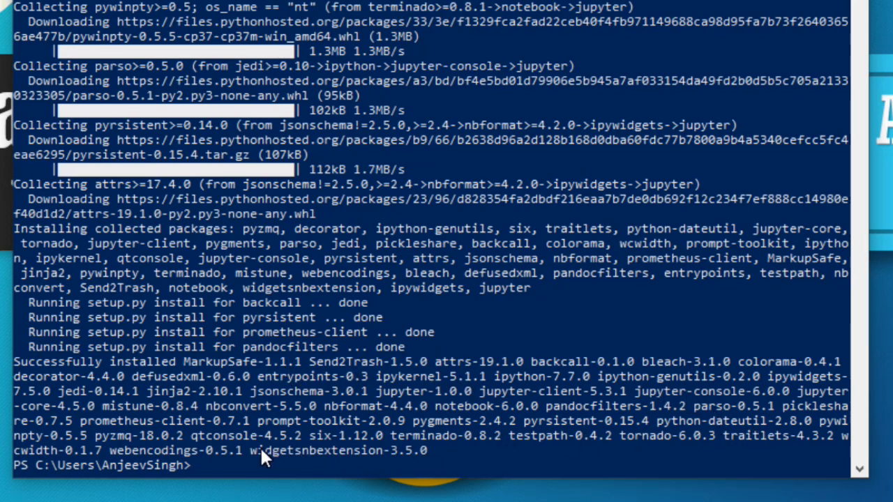
mouse_move(215, 476)
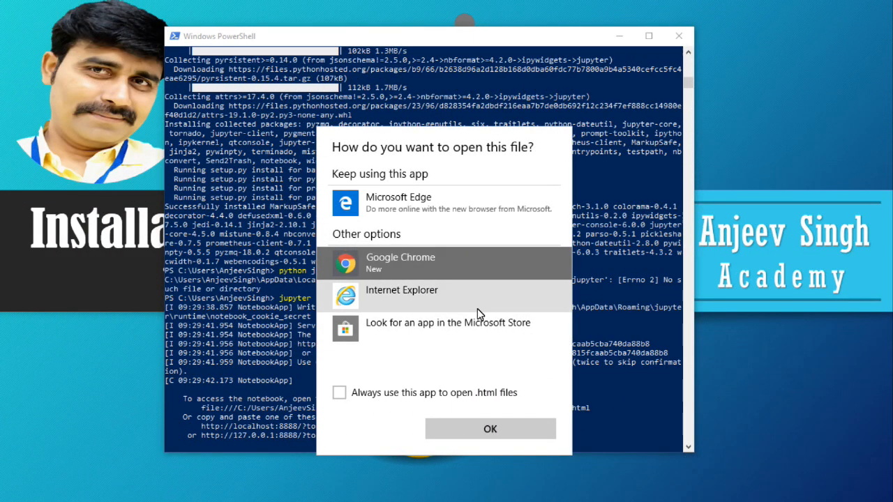
mouse_move(489, 428)
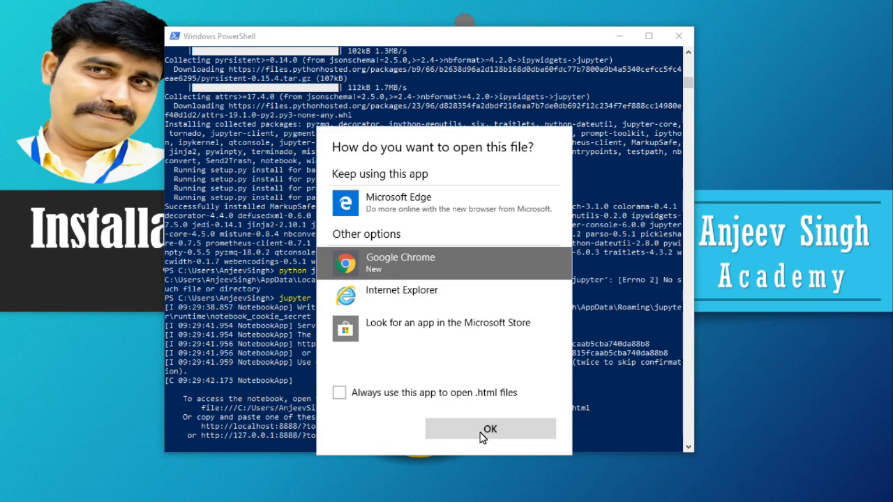
Choose Google Chrome to display the running Jupyter notebook server's page
click(489, 430)
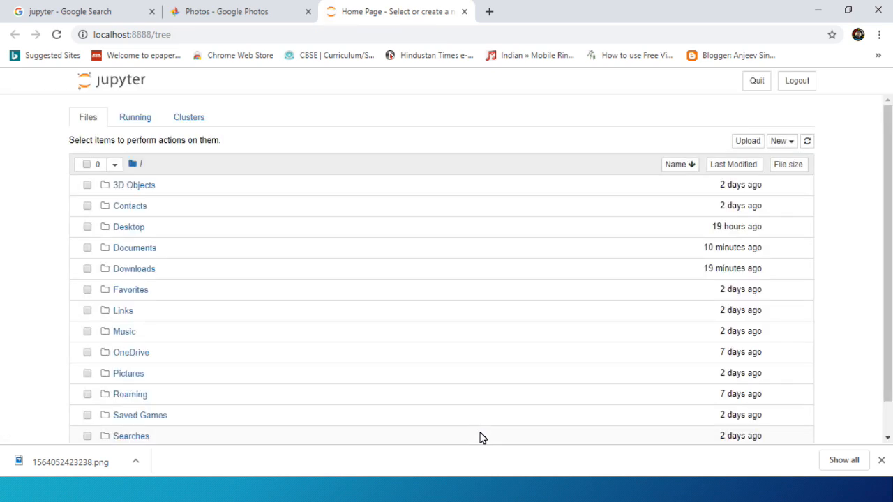
mouse_move(868, 83)
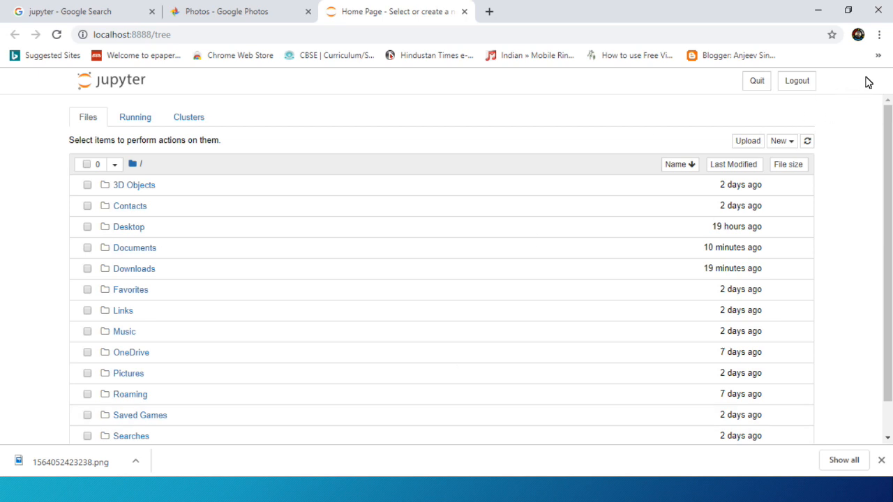
mouse_move(882, 36)
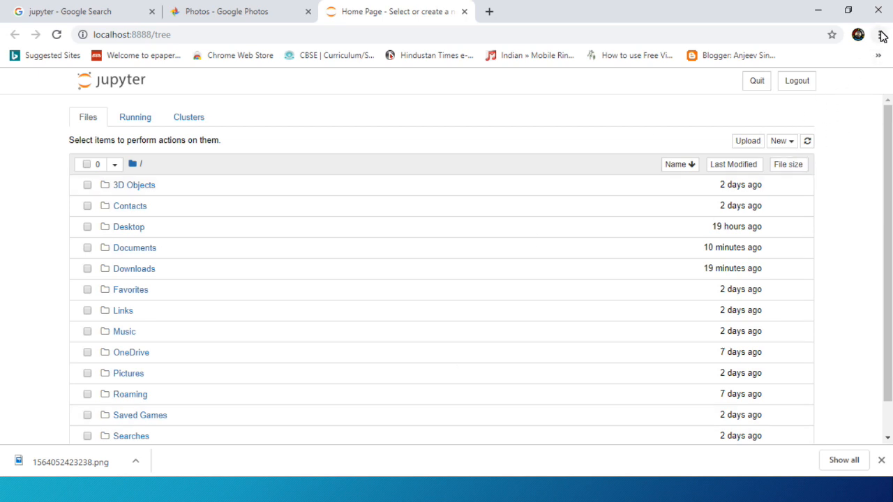
View the Jupyter Files dashboard at localhost:8888/tree in Chrome
click(879, 33)
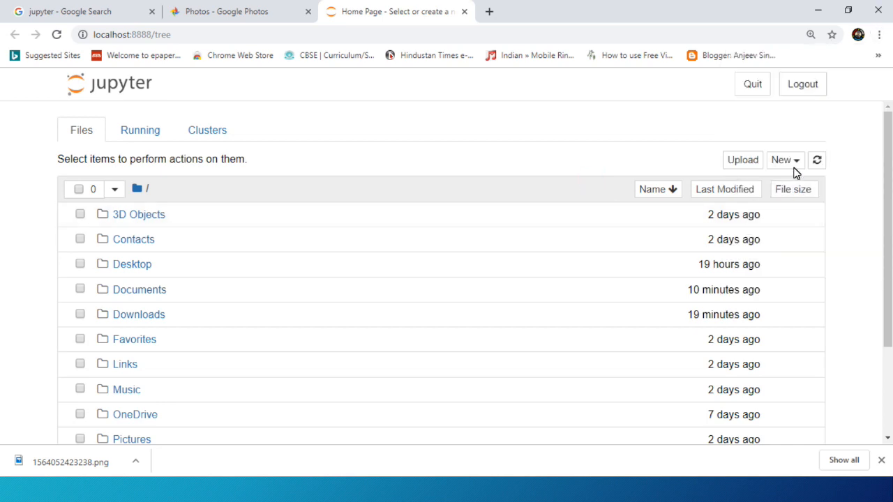
Create a new untitled Python 3 notebook from the dashboard's New menu
click(784, 159)
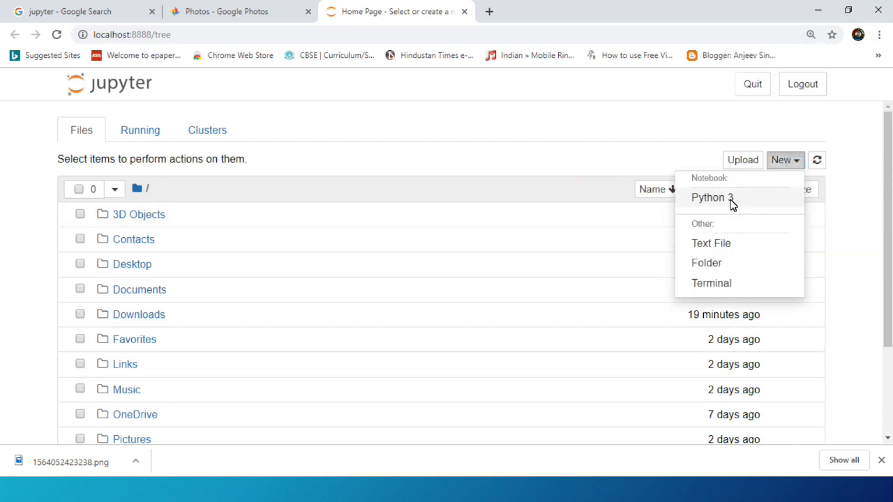
click(712, 198)
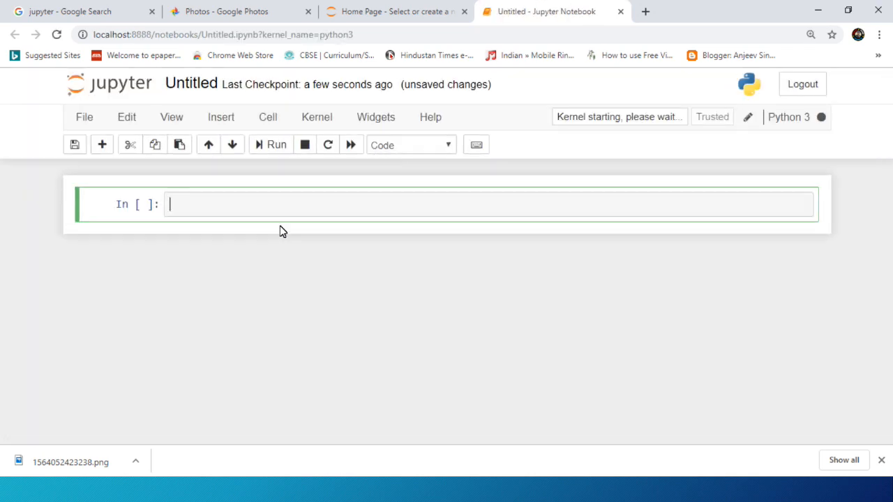
Run print("Hello Good Morning") in the first cell to show the greeting
text(print())
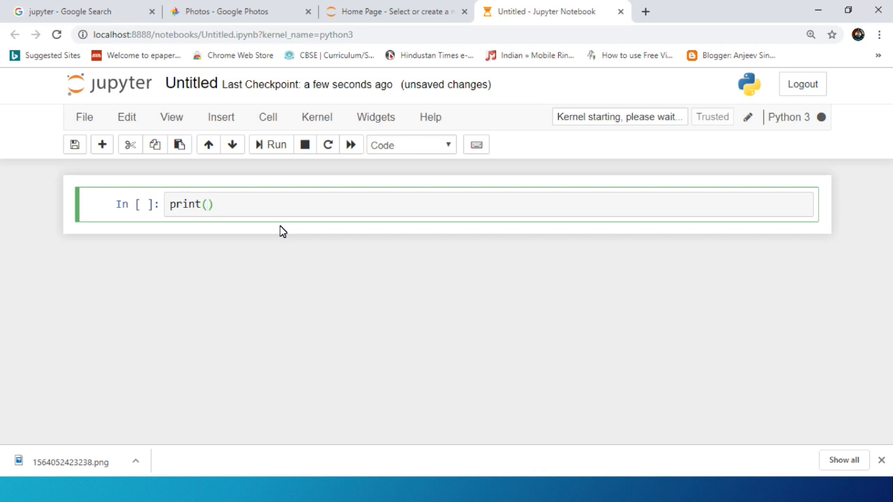
text("Hello Good")
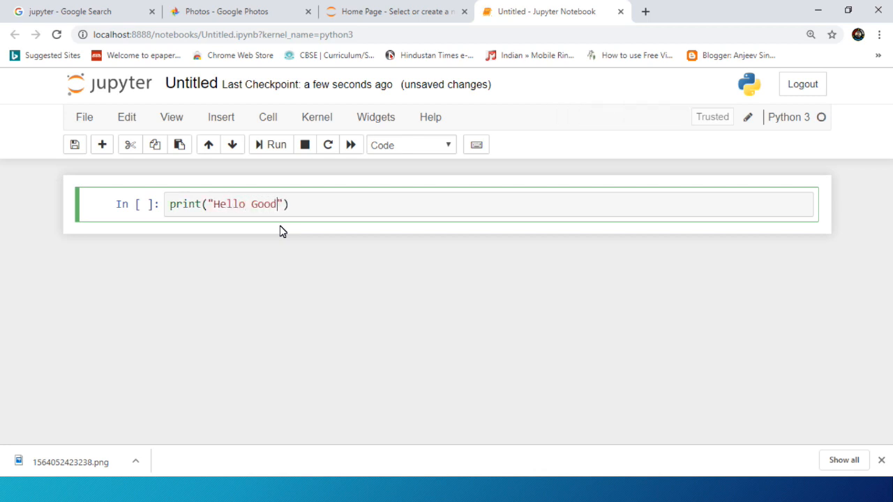
text(Morning)
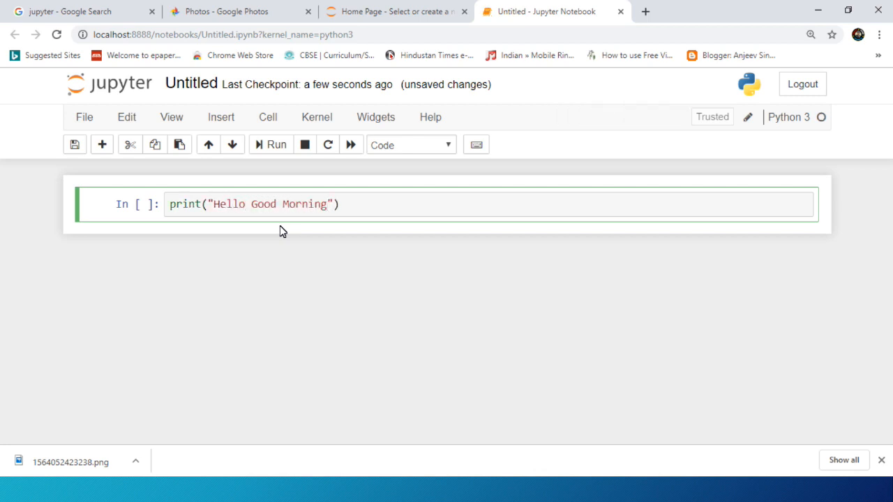
click(338, 204)
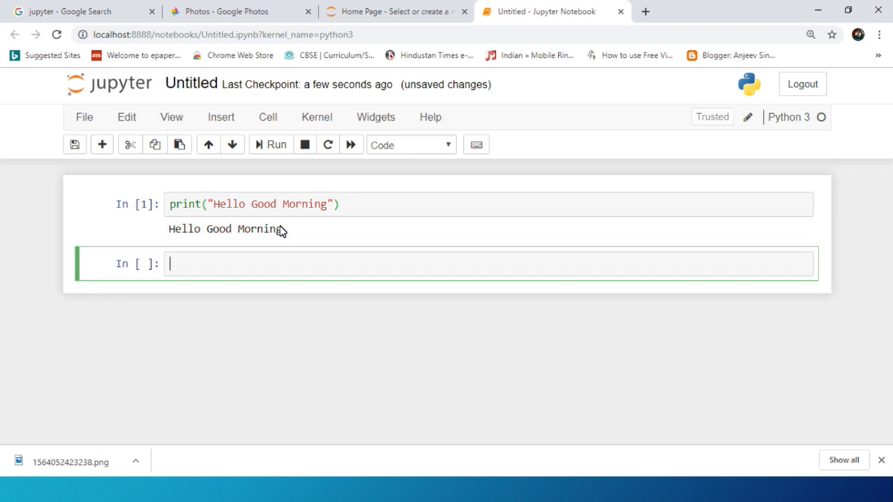
Run print("Installation done") in the second cell after correcting a mistyped message
text(print())
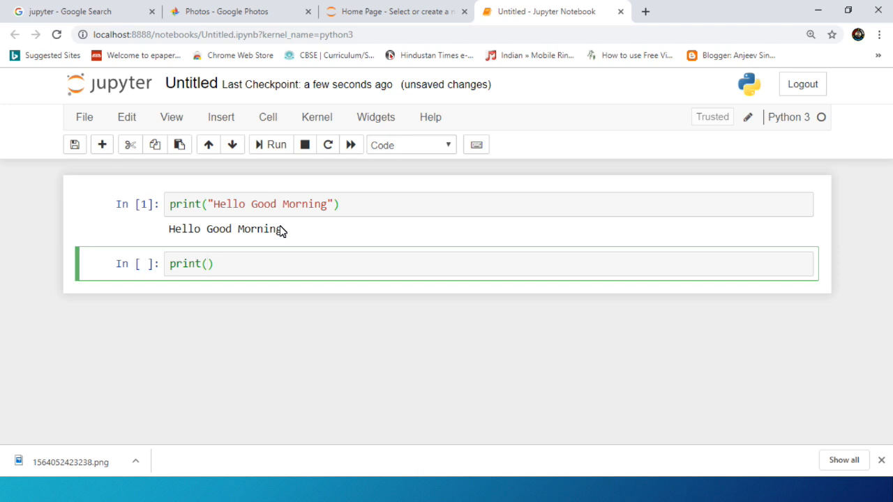
text("Thanks for wa)
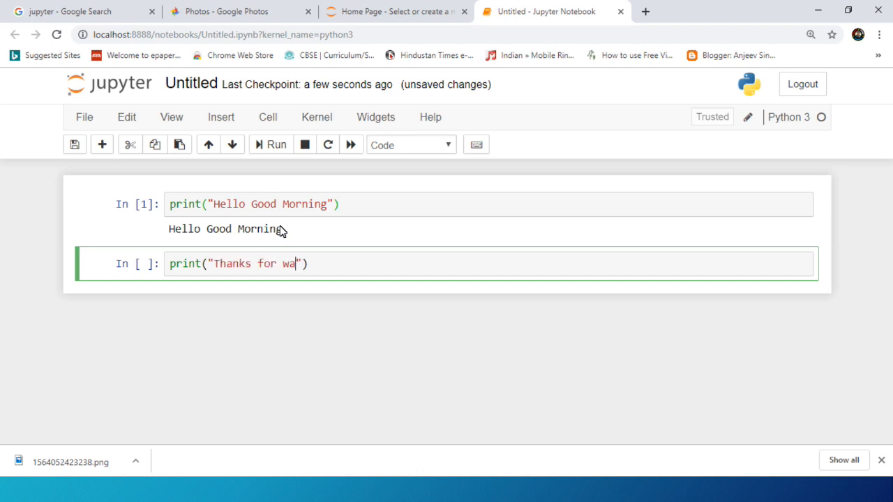
text(tchin)
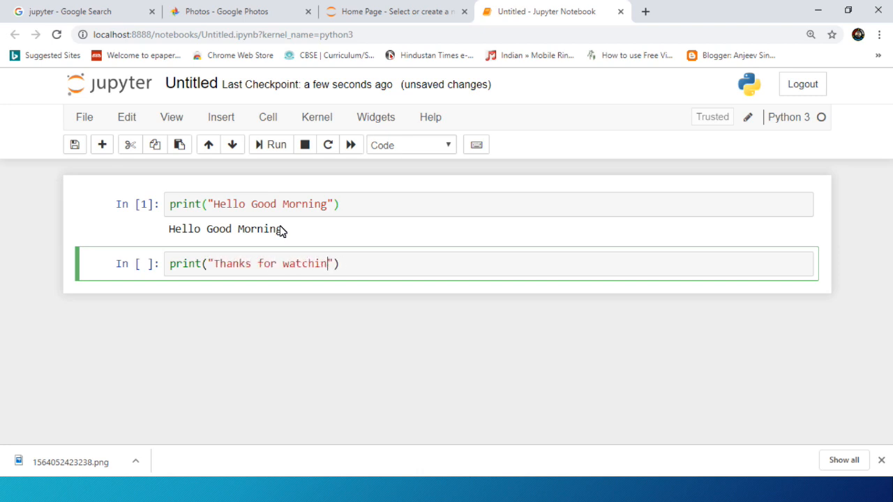
text(Succ"))
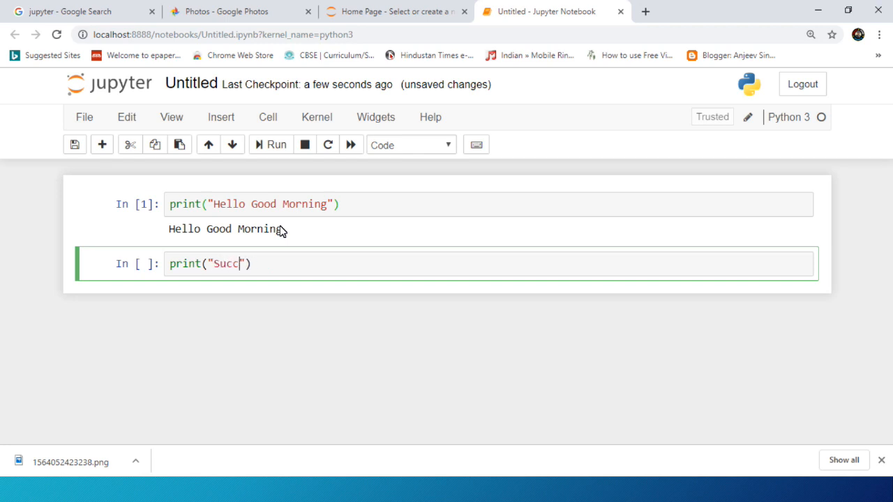
key(BackSpace)
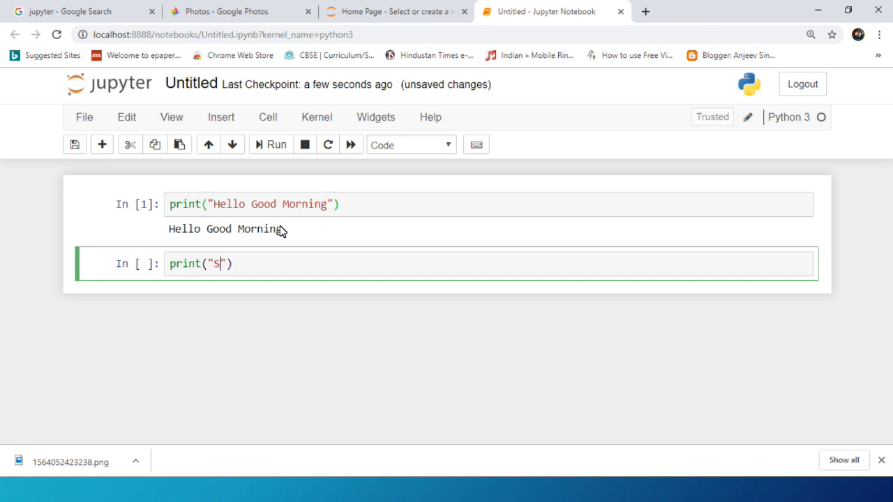
text(Insatall)
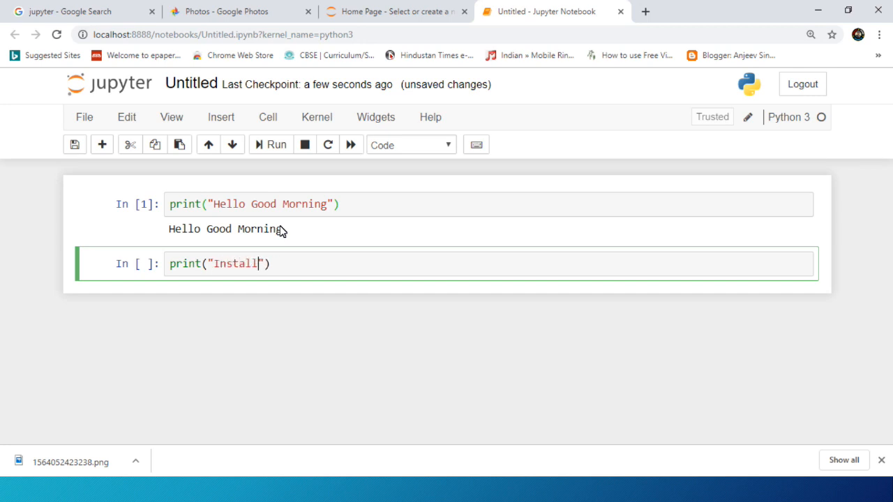
text(ation d)
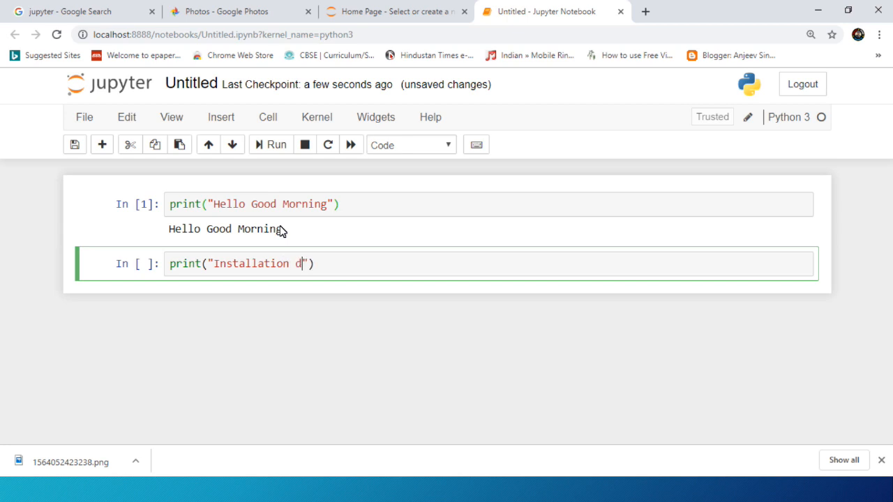
text(one)
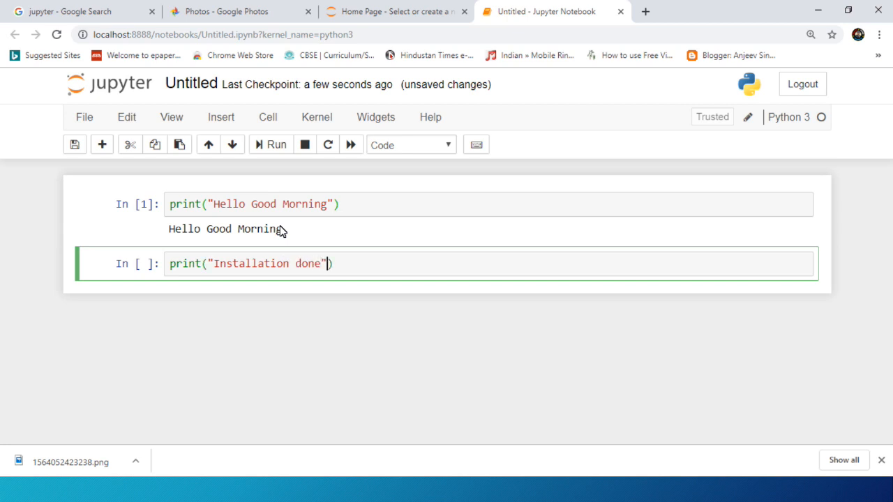
mouse_move(178, 144)
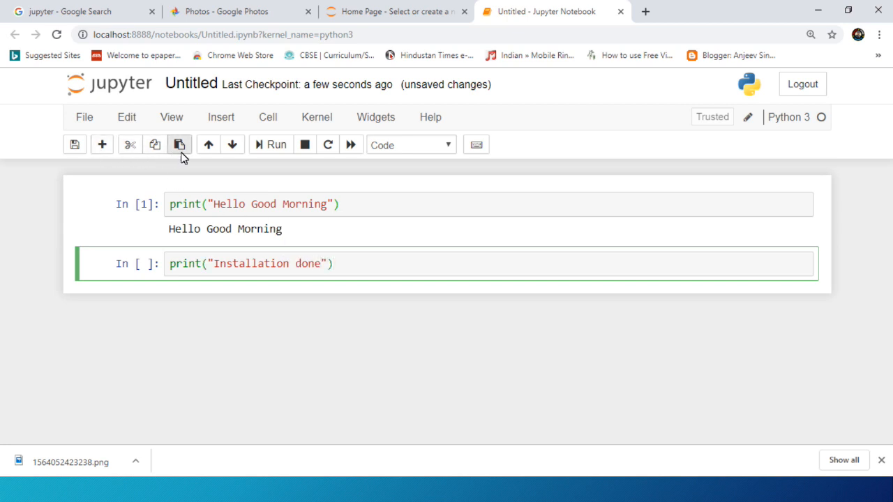
click(271, 144)
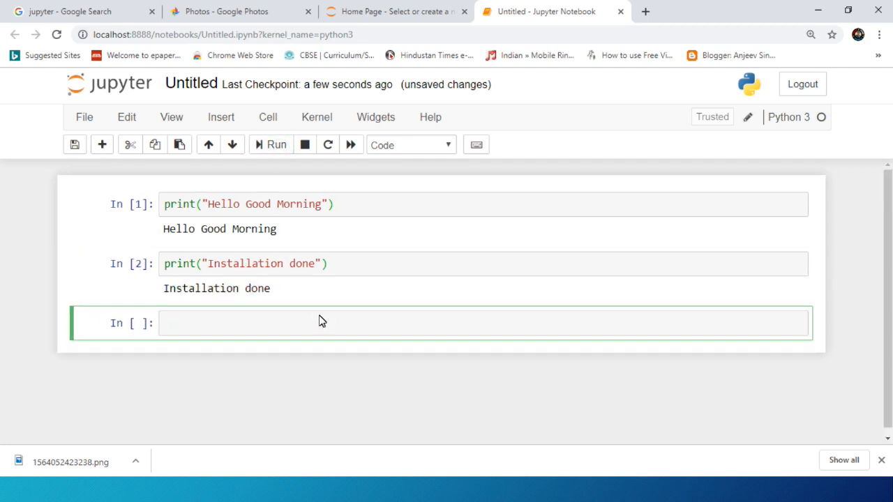
mouse_move(342, 332)
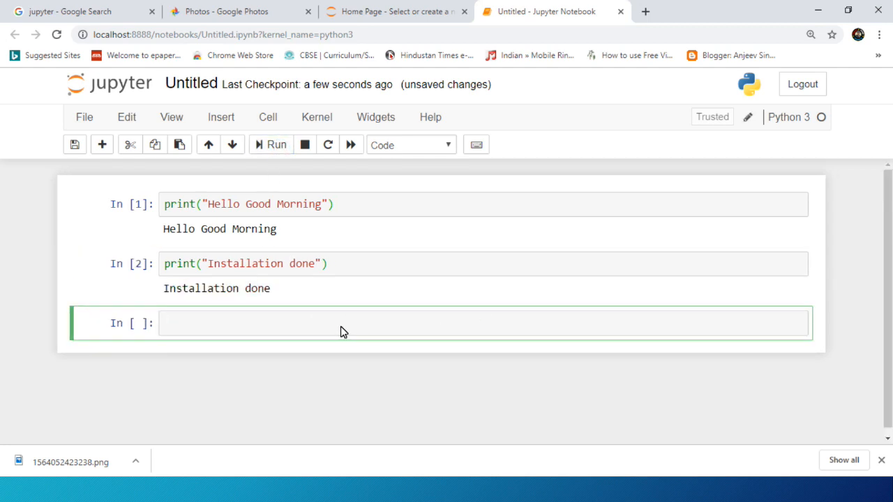
Render a Markdown cell reading #Thanks for watching as the third cell
text(p)
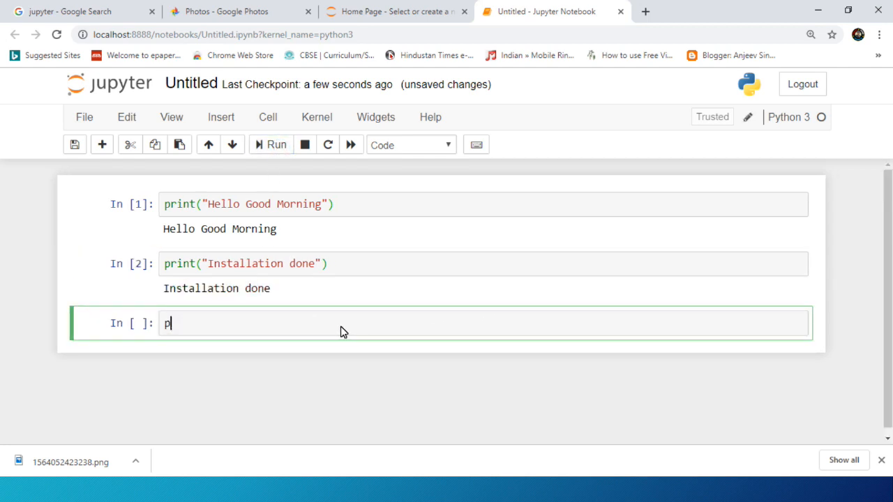
text(#)
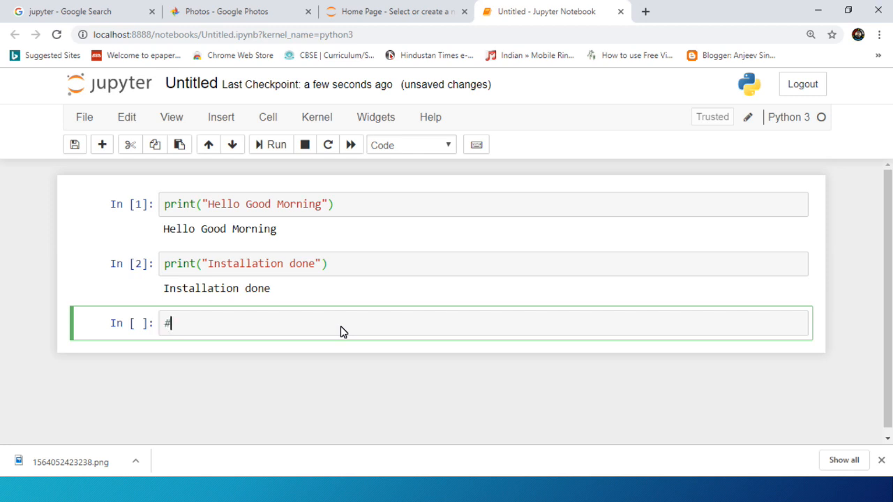
text(Thankd)
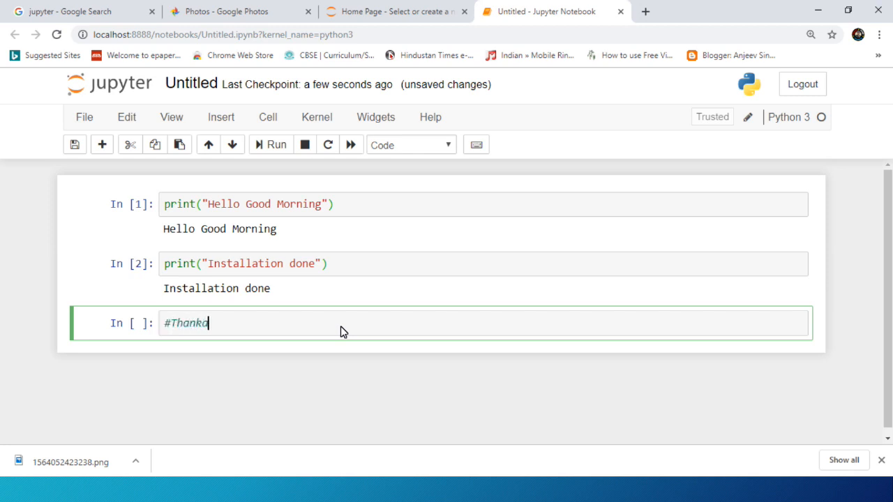
text(s for watc)
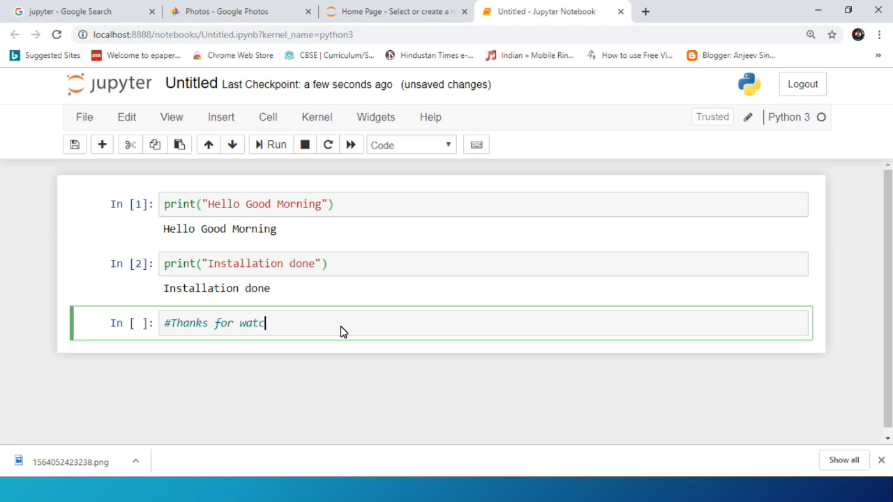
text(hing)
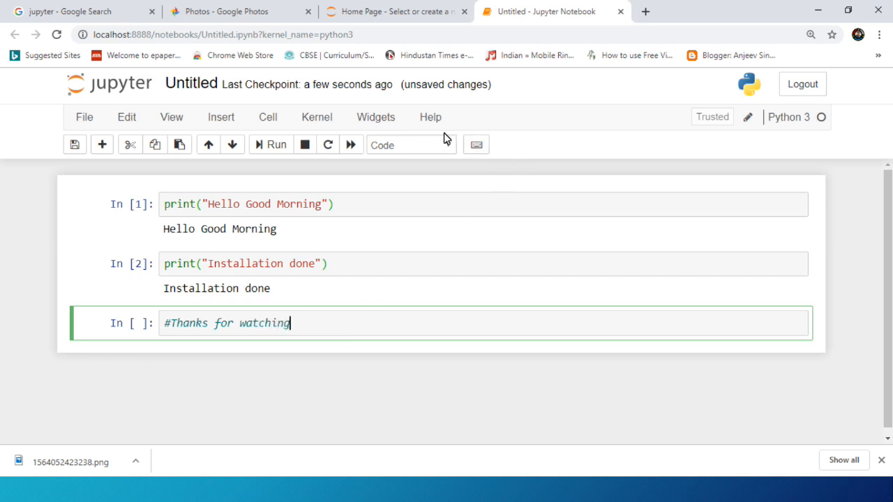
click(410, 144)
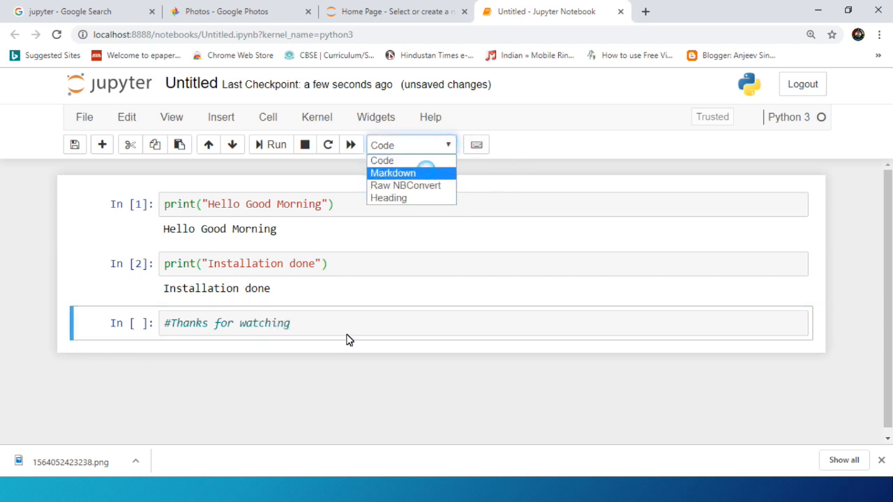
click(393, 173)
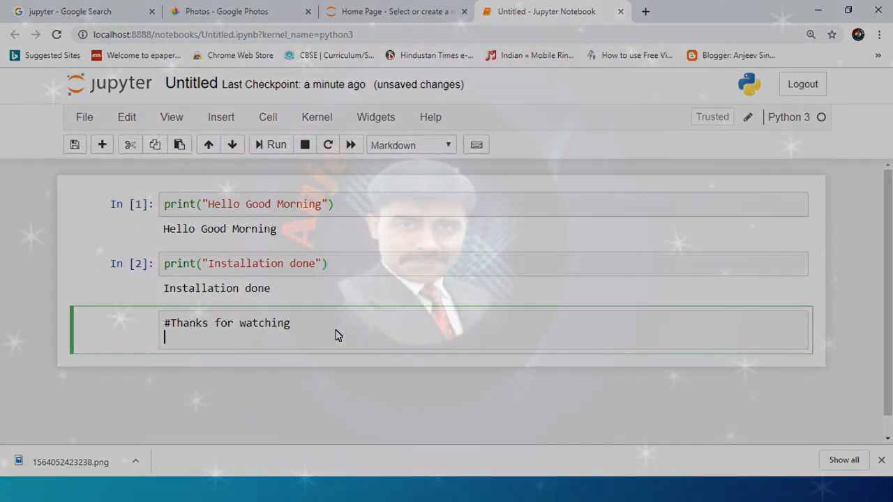
click(276, 144)
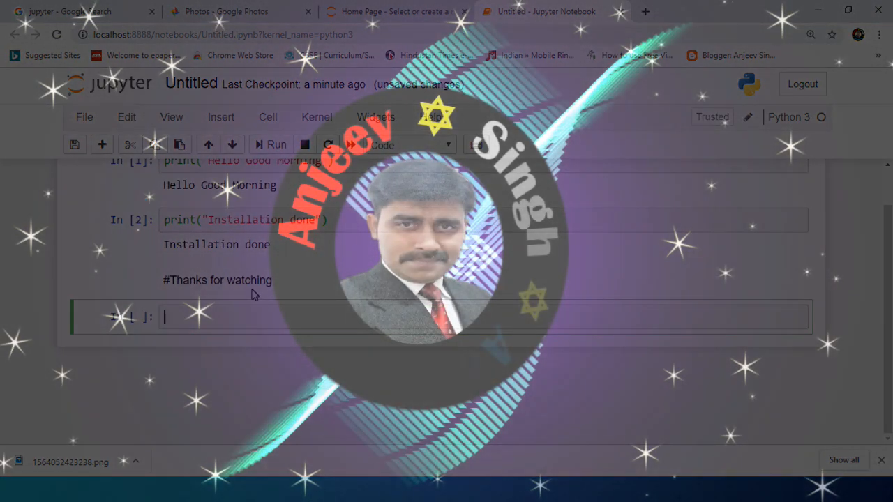